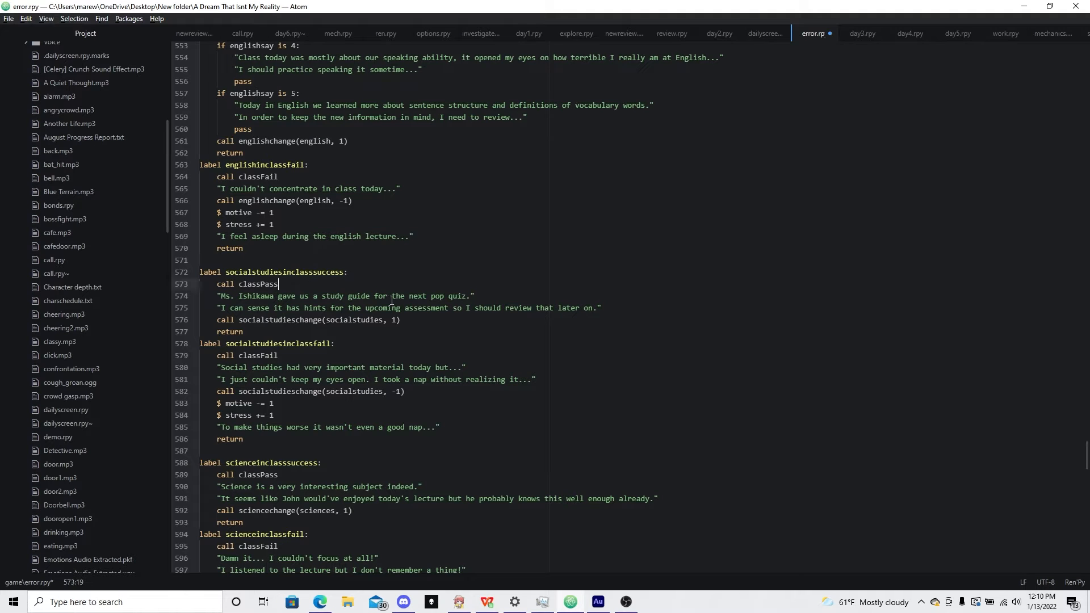
# Step: Scroll up to the englishinclasssuccess label and back down to socialstudiesinclasssuccess
pyautogui.scroll(3)
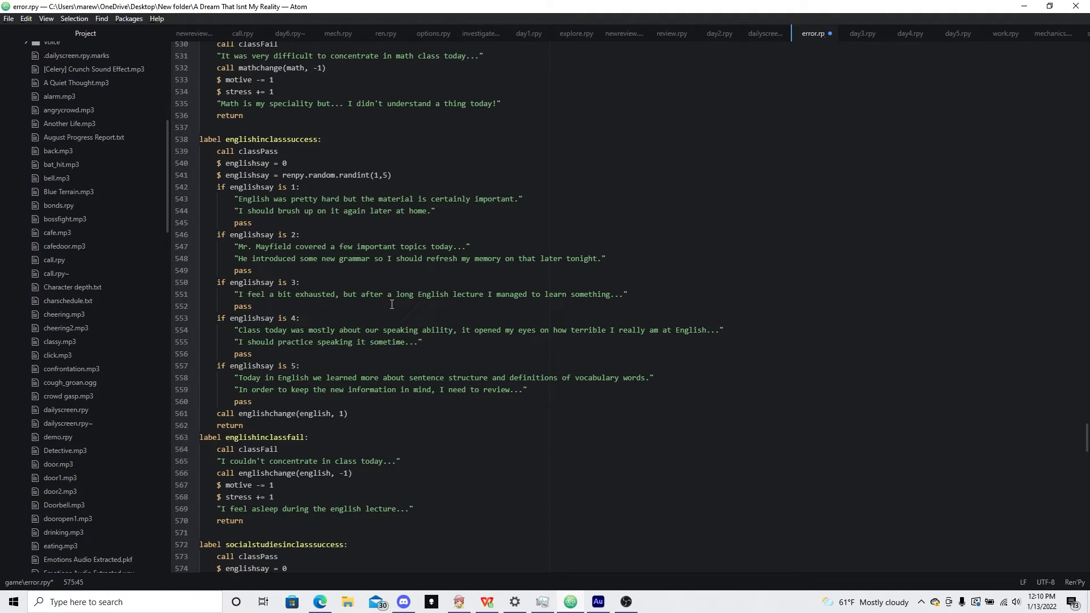
pyautogui.scroll(-3)
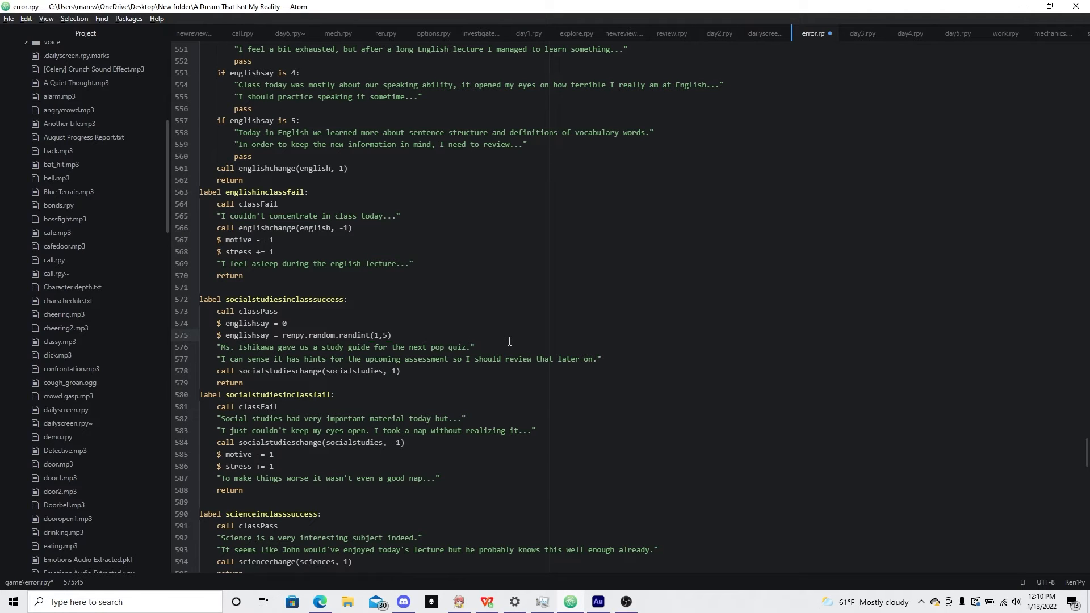
# Step: Rename englishsay to socialstudiessay and add the line 'if socialstudiessay == 1:'
pyautogui.press('Enter')
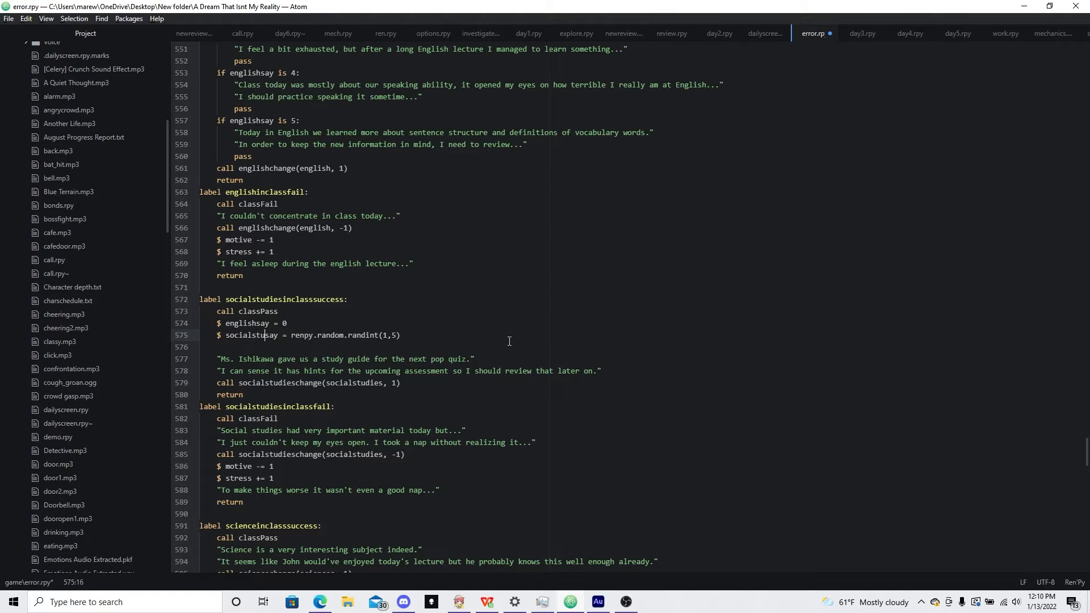
pyautogui.doubleClick(259, 335)
pyautogui.write('dies')
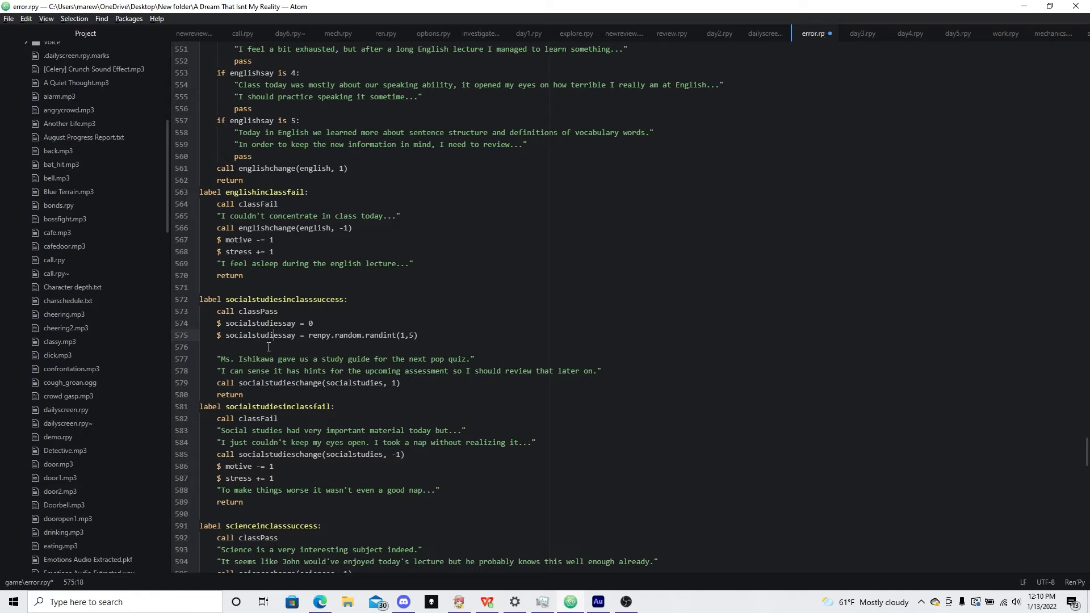
pyautogui.write('if socialstudiessay')
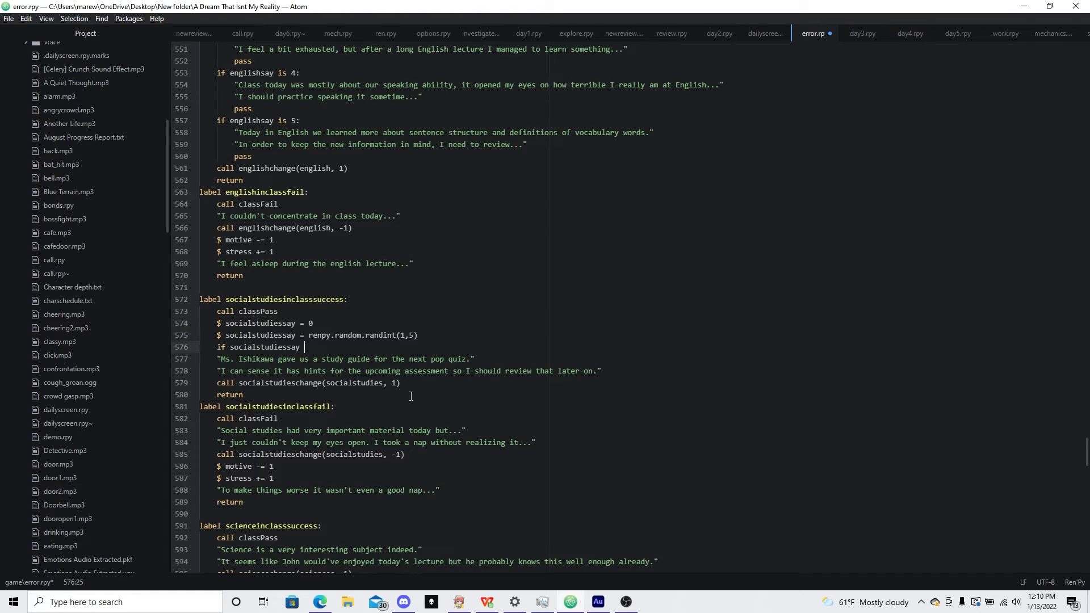
pyautogui.write('== 1:')
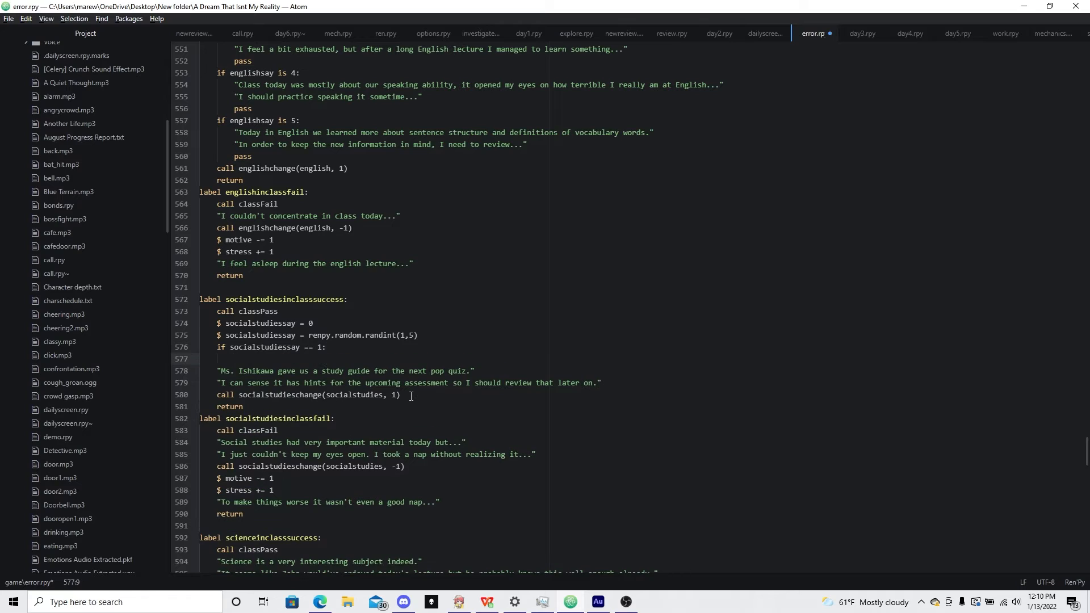
# Step: Write the first branch-1 dialogue line ending 'covering the history of imperial Japan."'
pyautogui.click(236, 358)
pyautogui.write('"So, today we ended up')
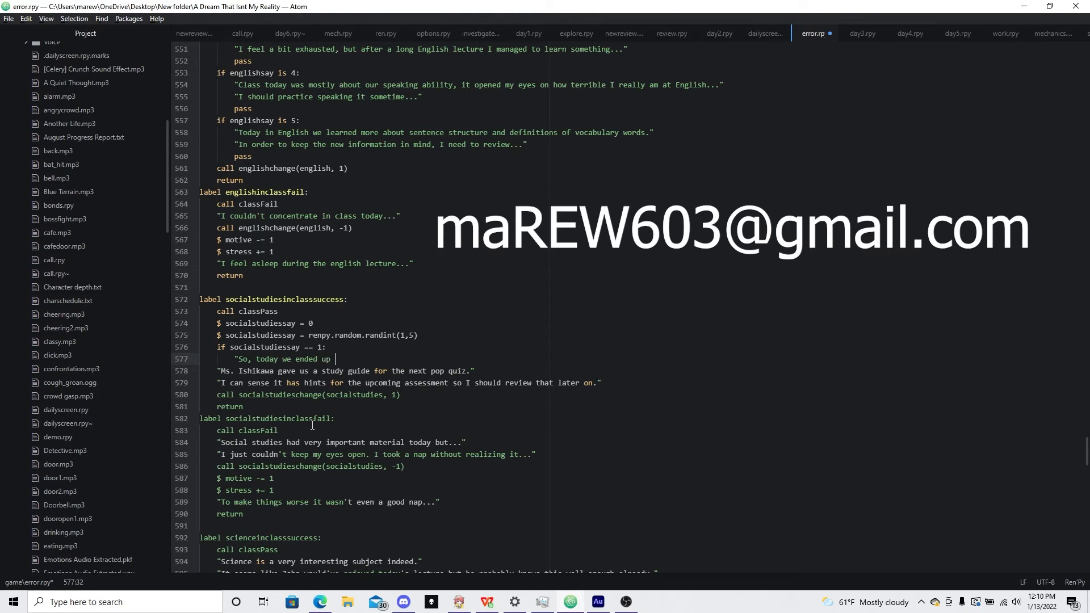
pyautogui.write('covering')
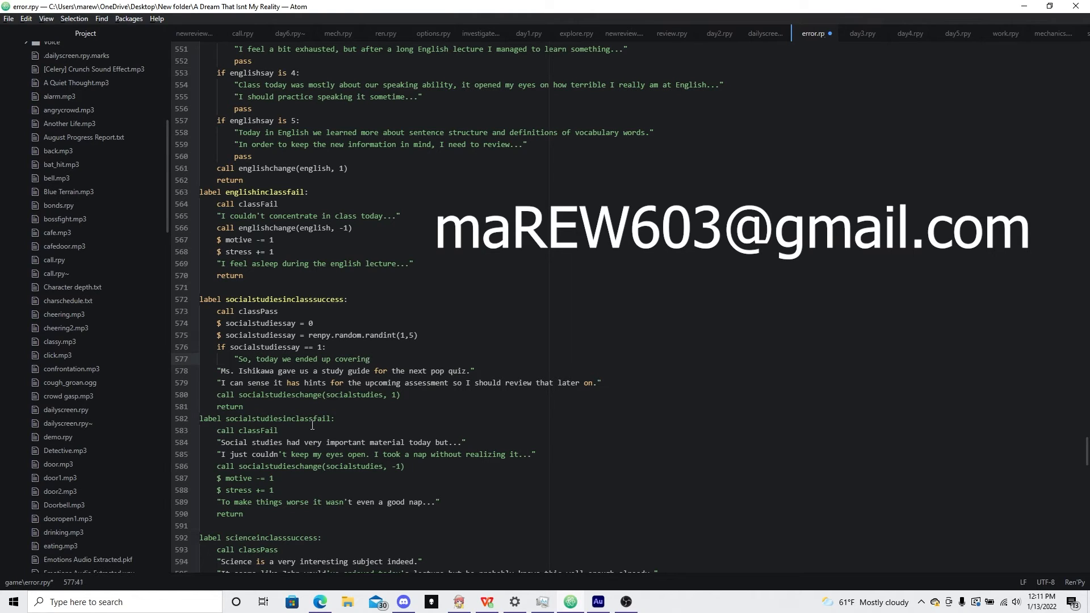
pyautogui.click(374, 359)
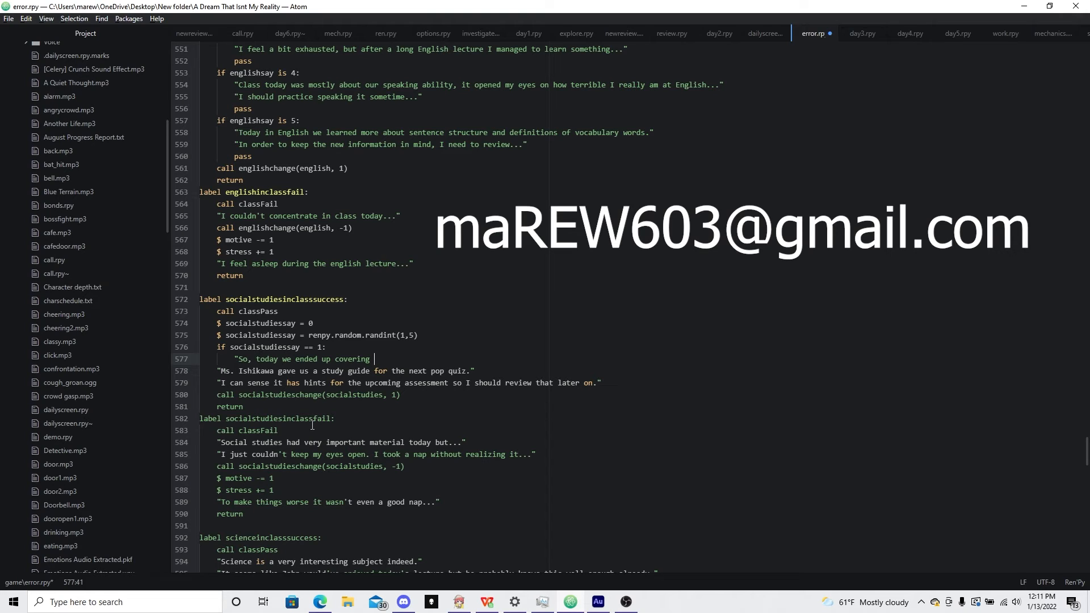
pyautogui.write('the history')
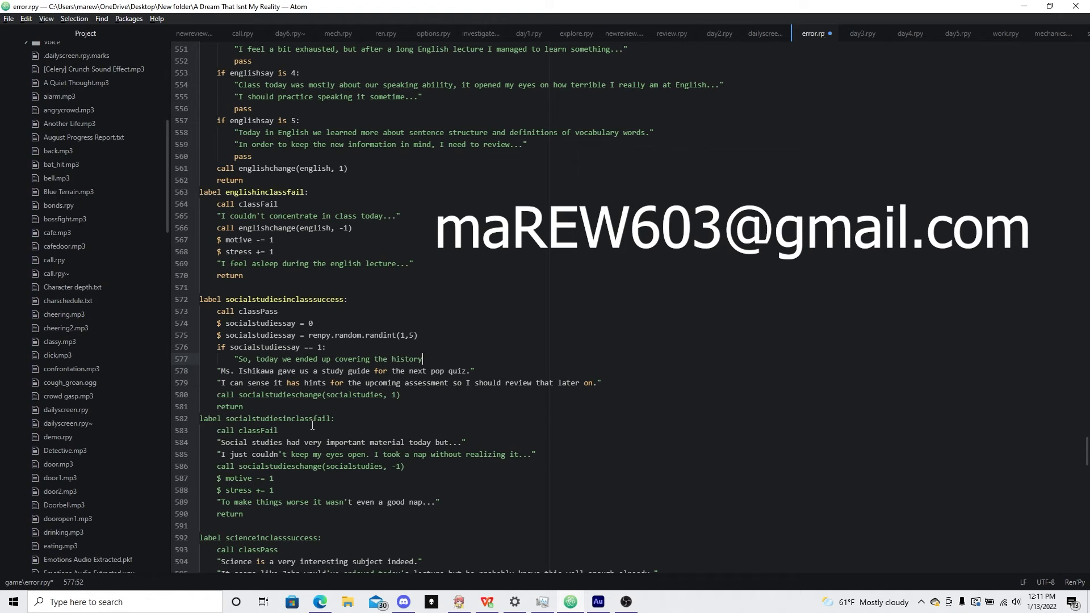
pyautogui.write('of imperial')
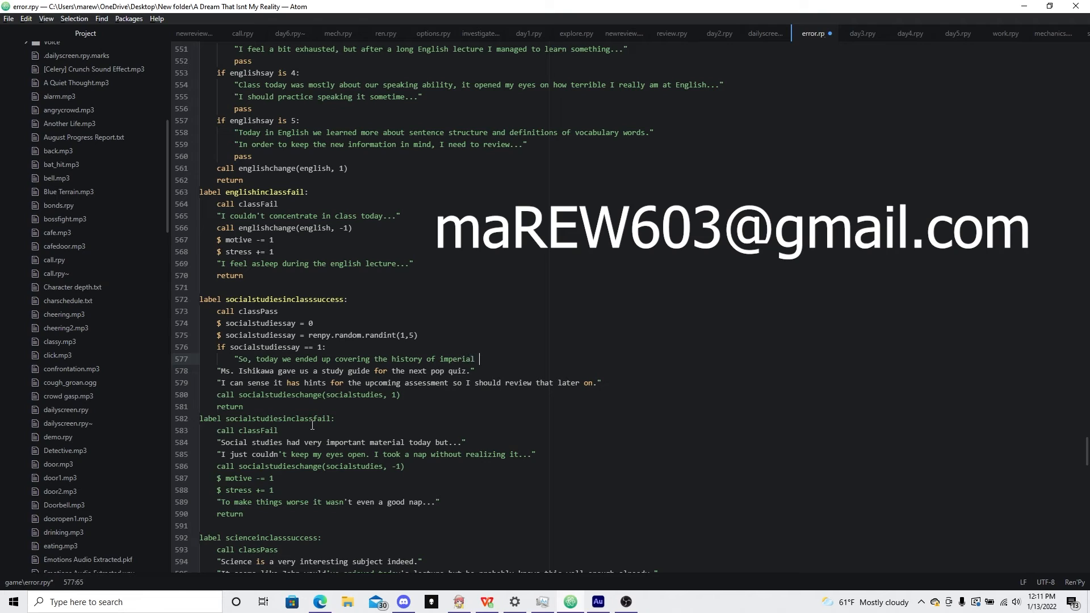
pyautogui.write('Japan."')
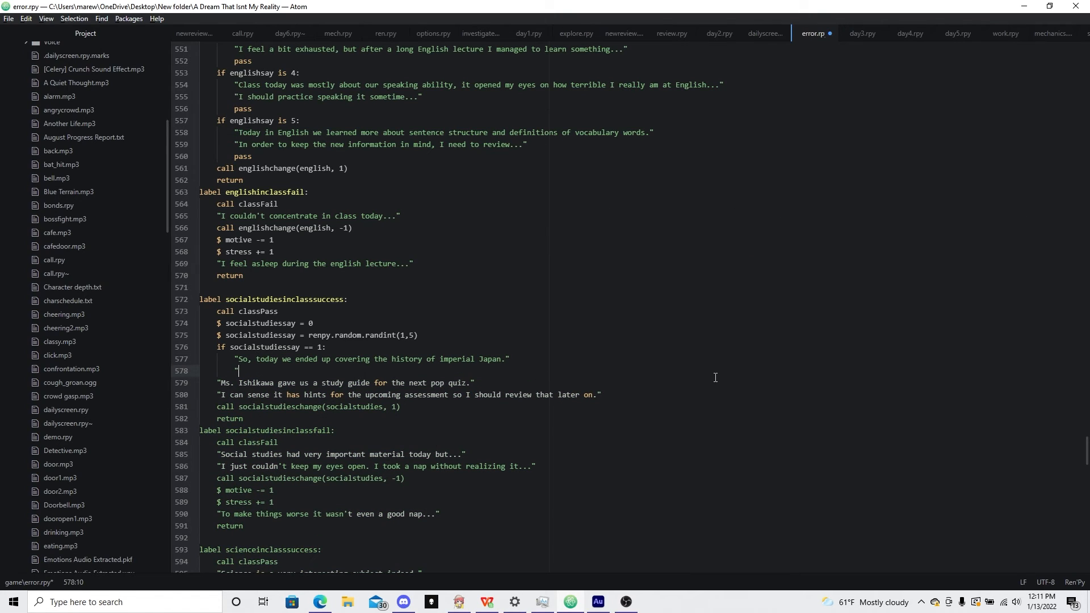
# Step: Add the second line 'It was unique lecture.' and begin the next if branch
pyautogui.write('It was... A')
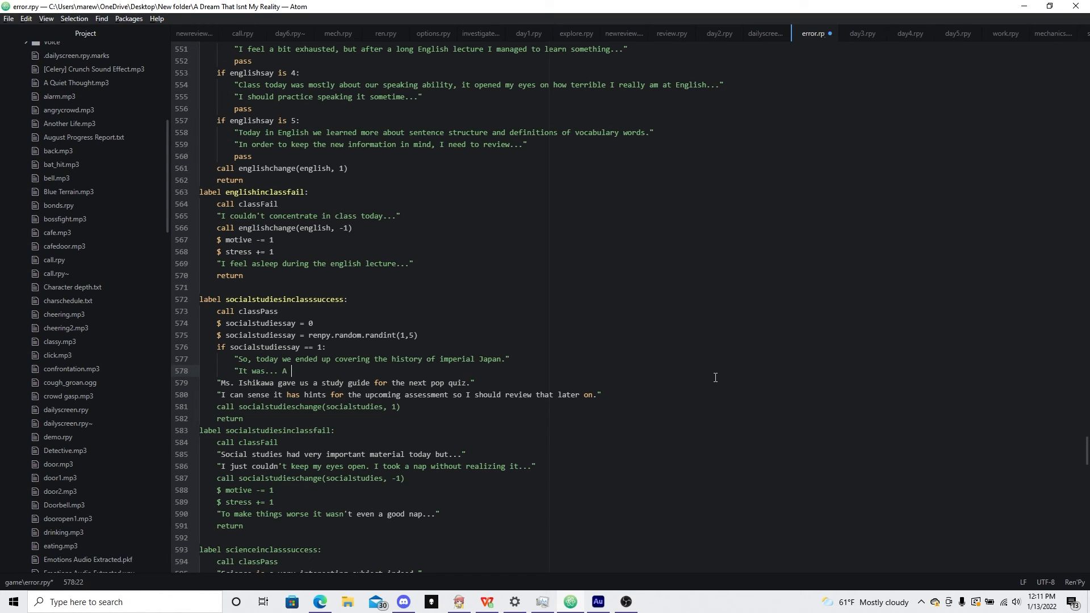
pyautogui.write('unique')
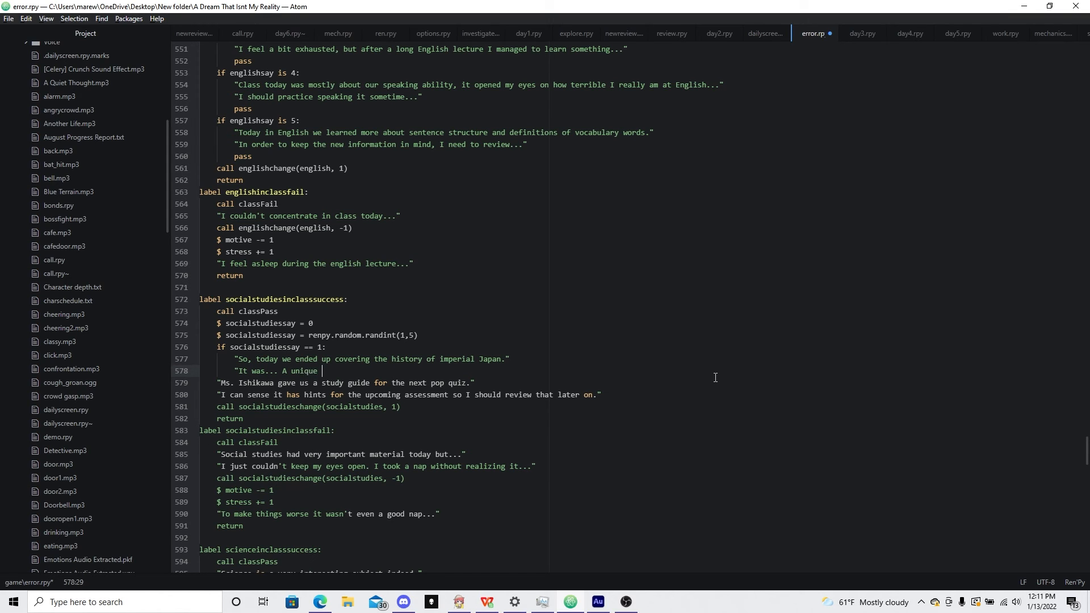
pyautogui.write('lecture.')
pyautogui.write('if s')
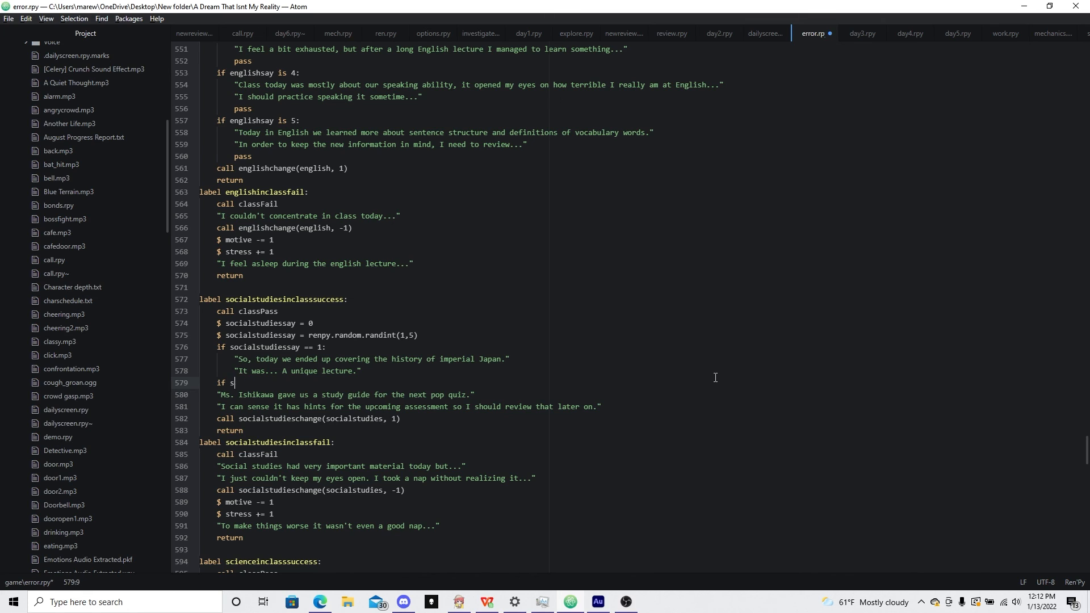
pyautogui.press('Backspace')
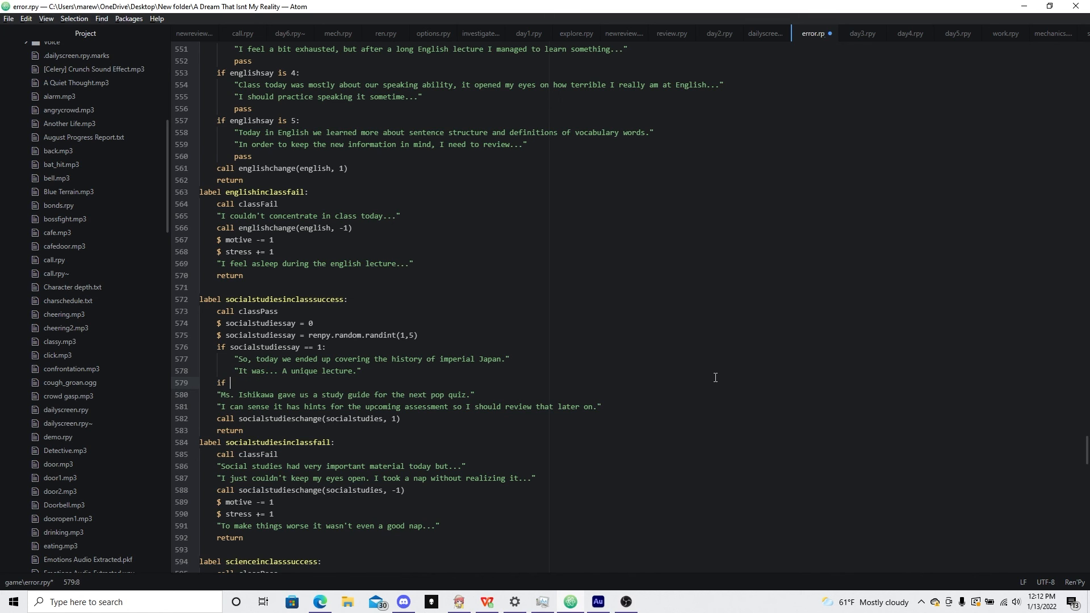